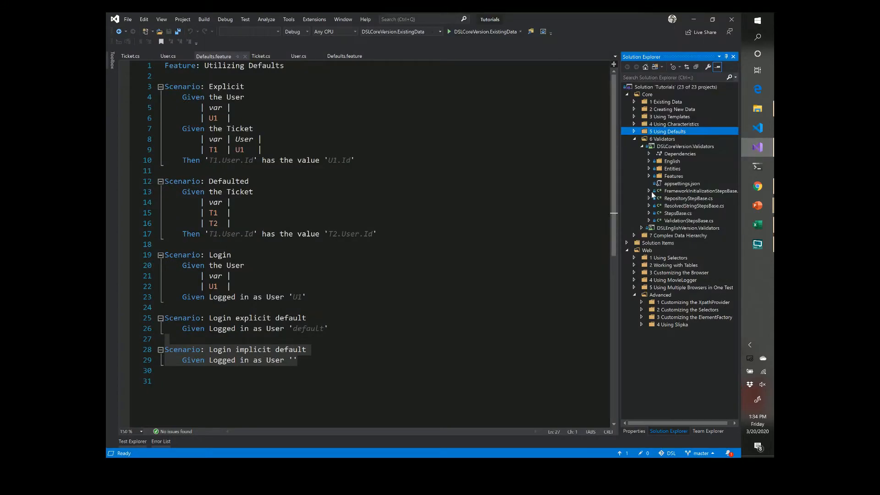
Open Validations.feature from the Features folder of DSLCoreVersion.Validators.
left_click(648, 176)
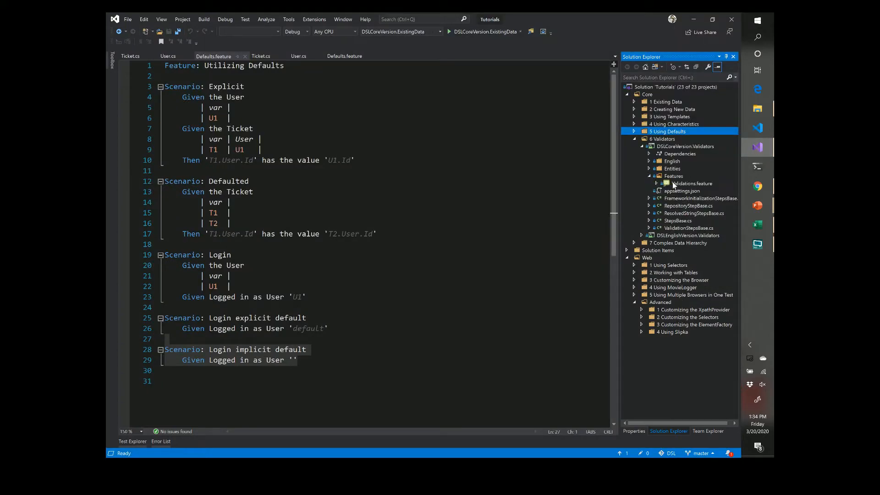
double_click(691, 183)
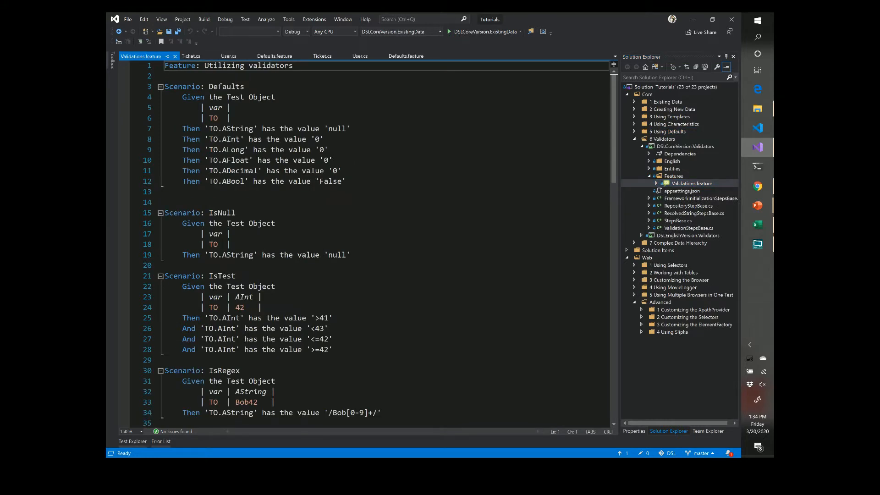
double_click(251, 96)
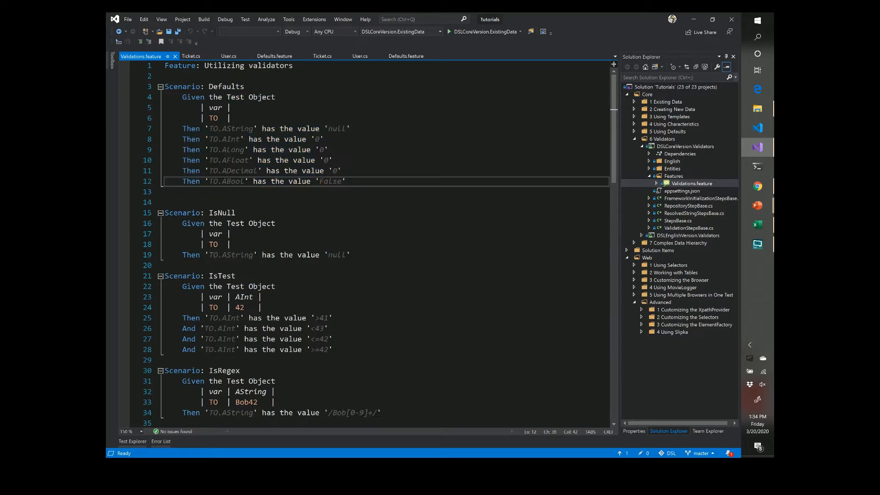
left_click(337, 128)
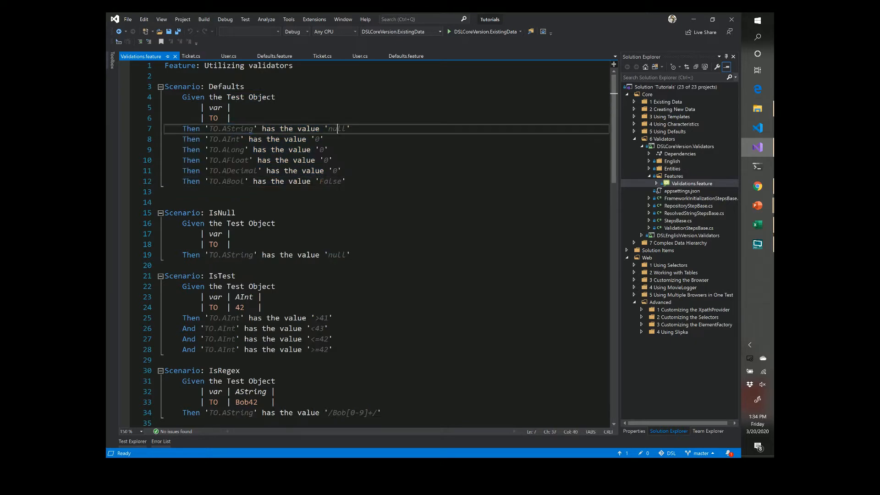
left_click(224, 139)
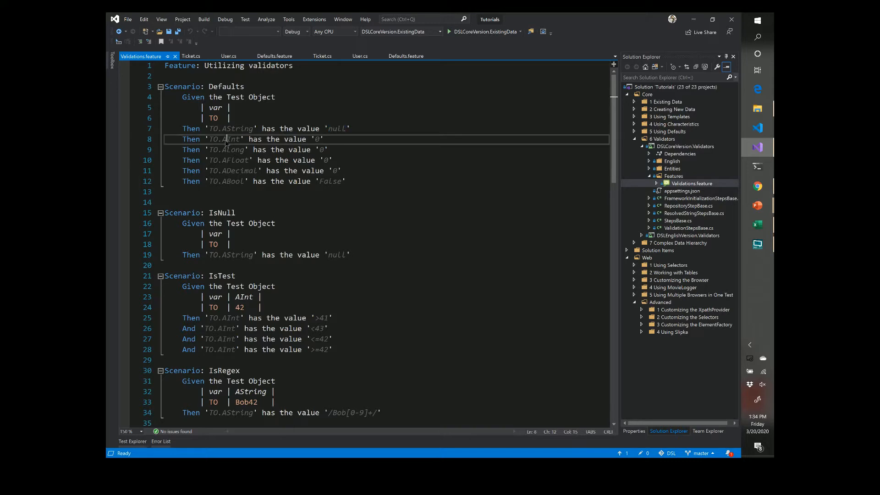
double_click(227, 139)
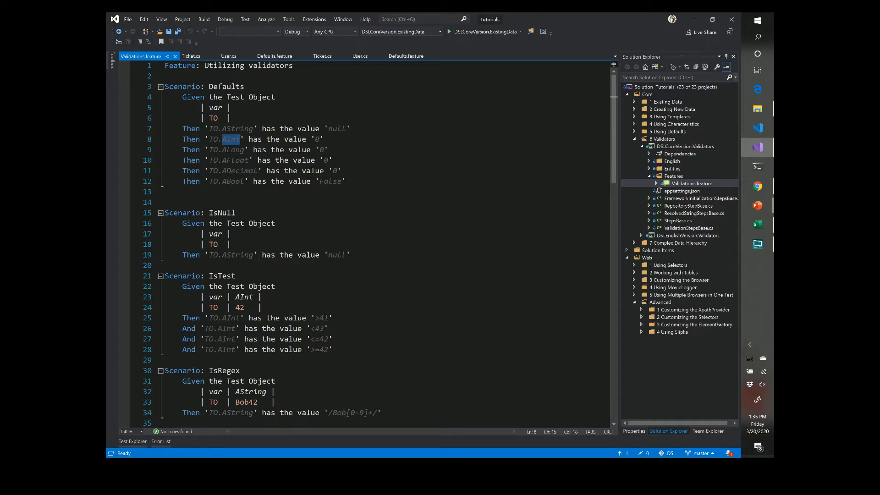
scroll("down", 3)
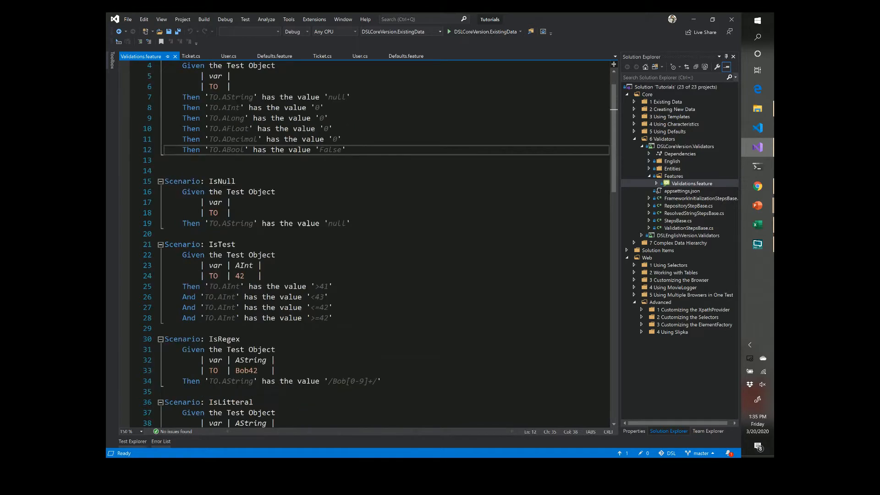
scroll("down", 3)
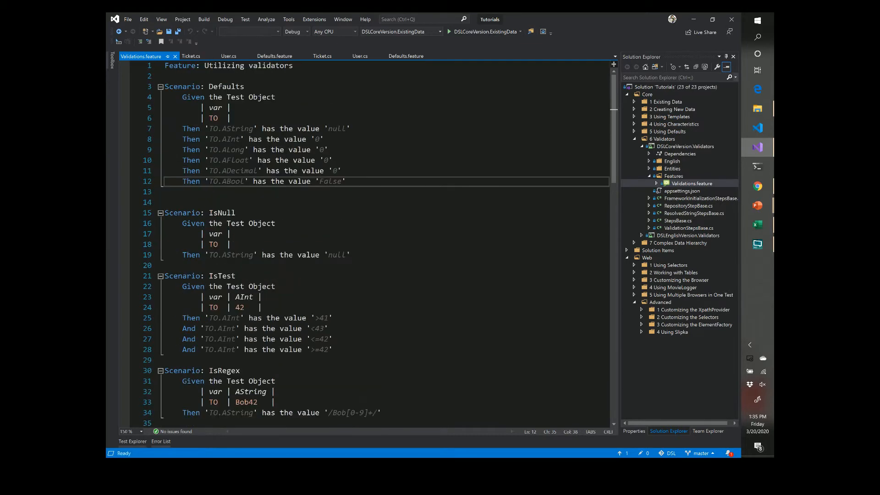
scroll("down", 3)
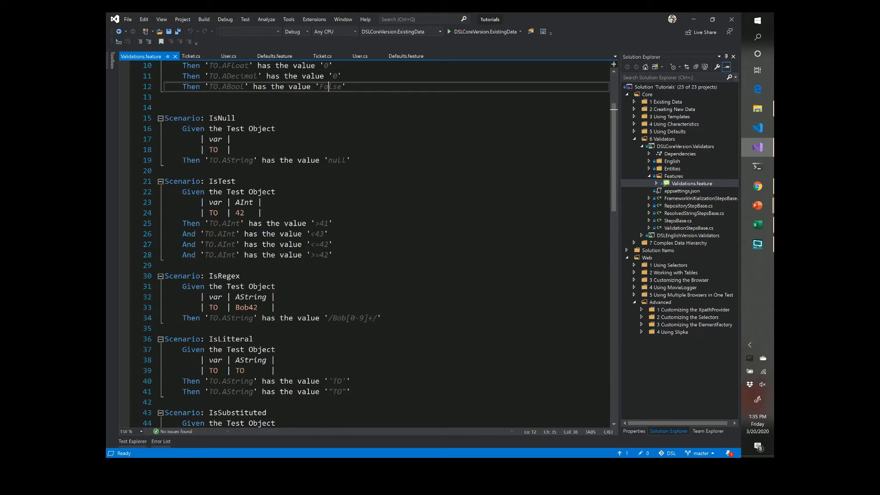
left_click(184, 192)
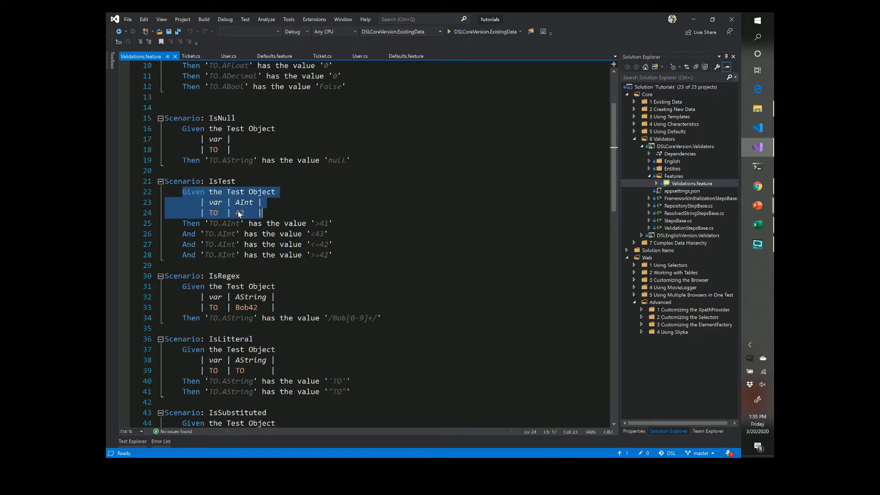
type("42")
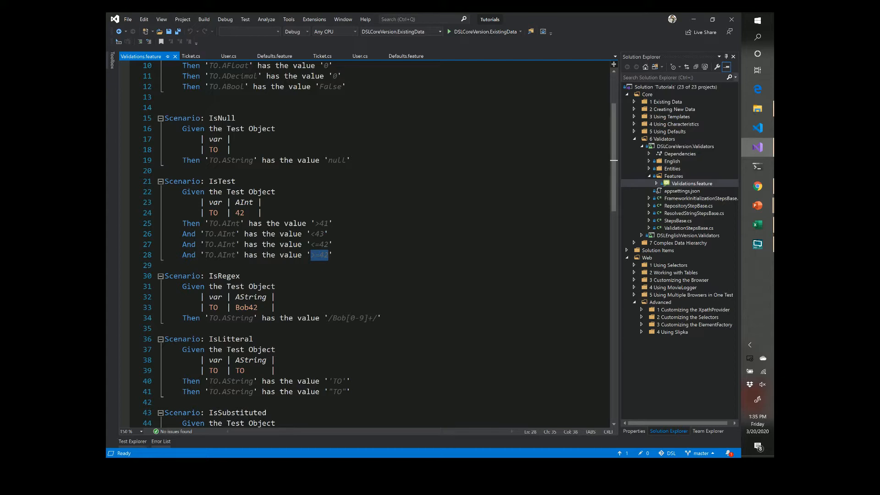
scroll("down", 3)
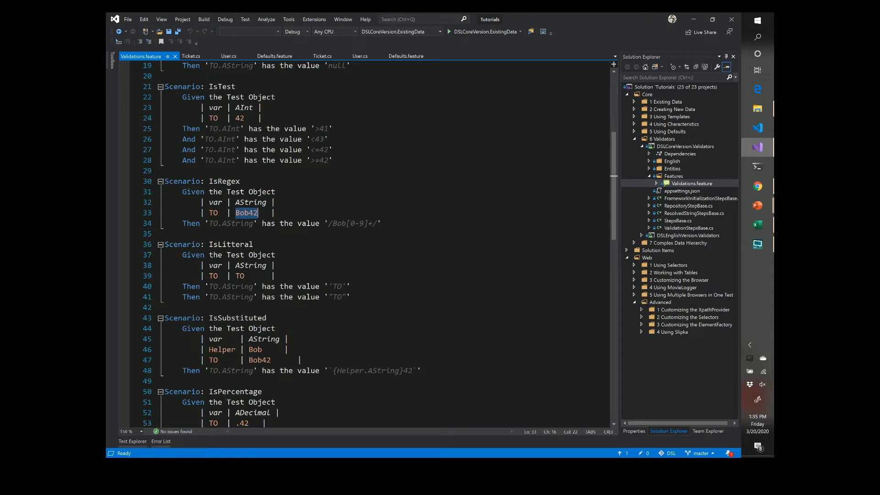
double_click(350, 223)
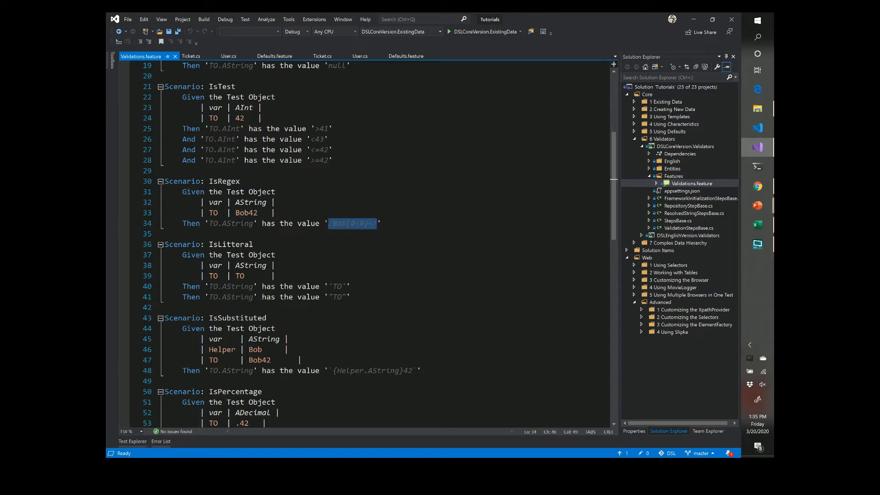
scroll("down", 3)
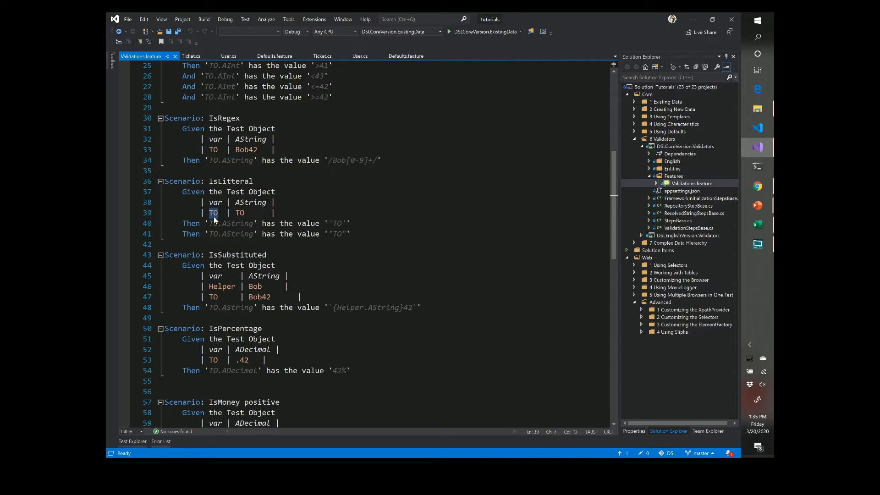
left_click(241, 213)
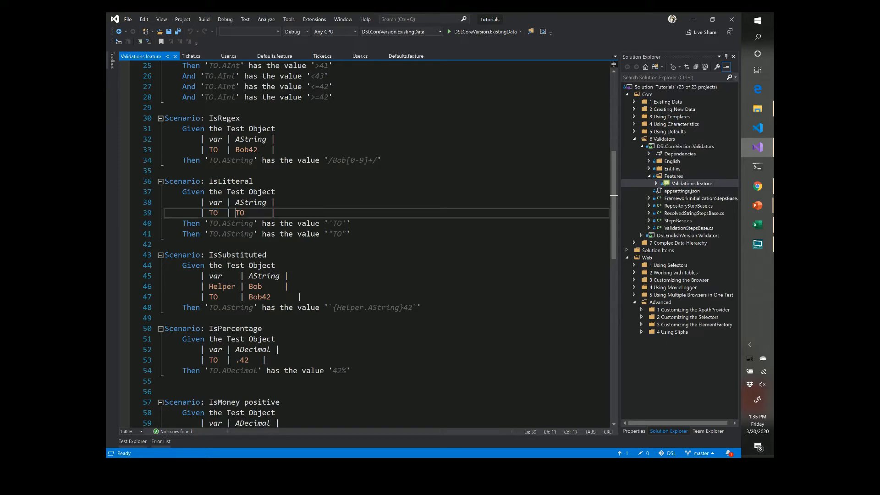
double_click(239, 212)
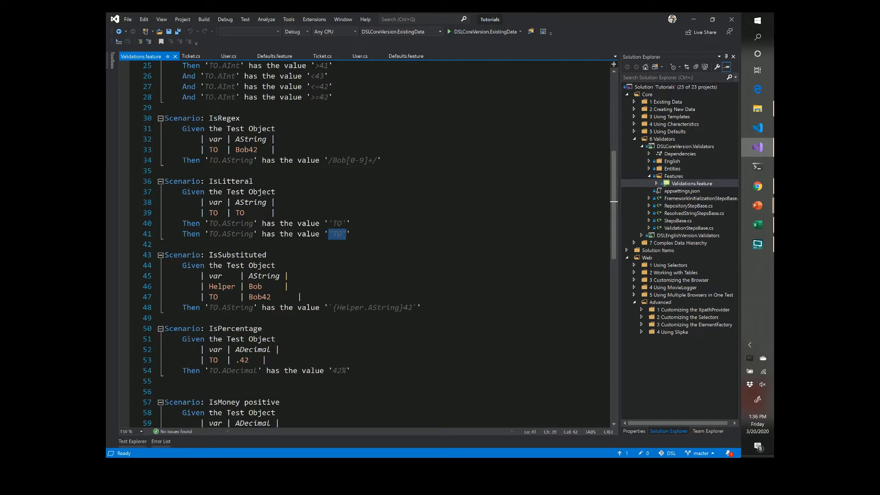
left_click(336, 233)
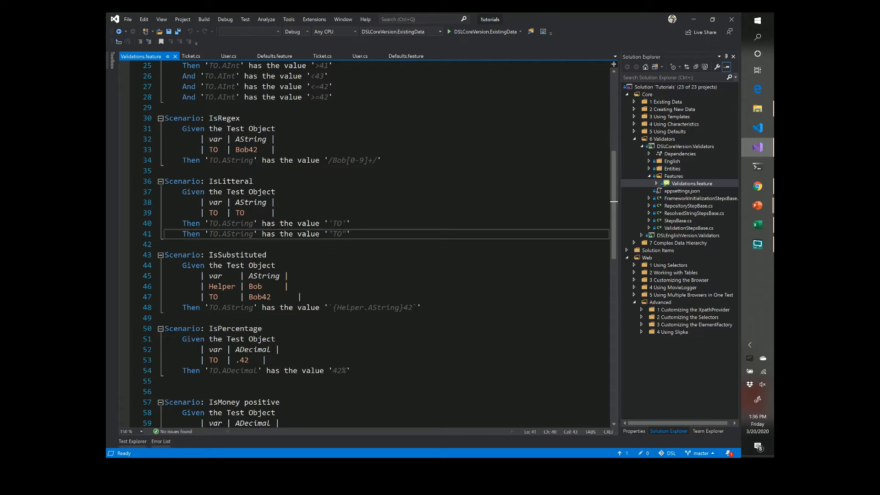
double_click(371, 308)
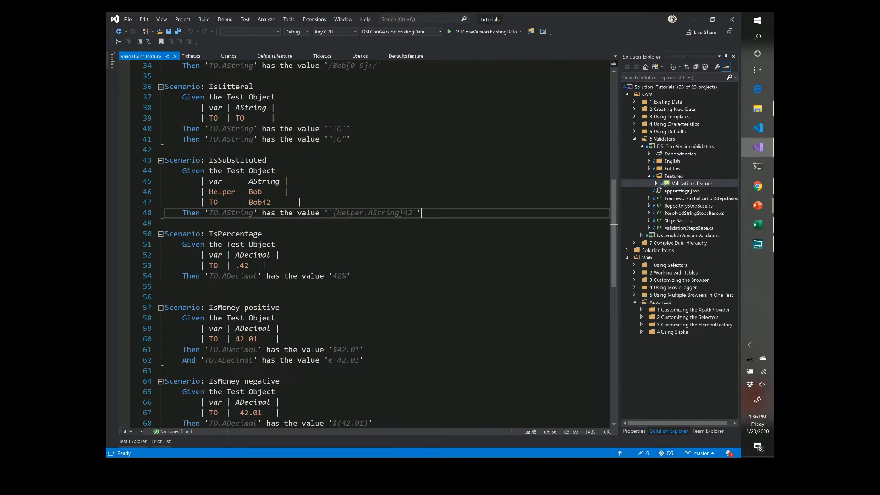
left_click(337, 275)
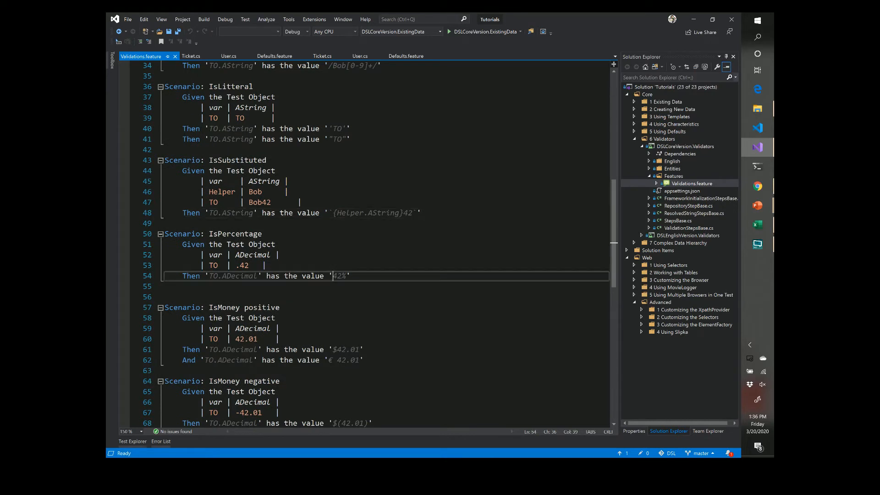
double_click(339, 275)
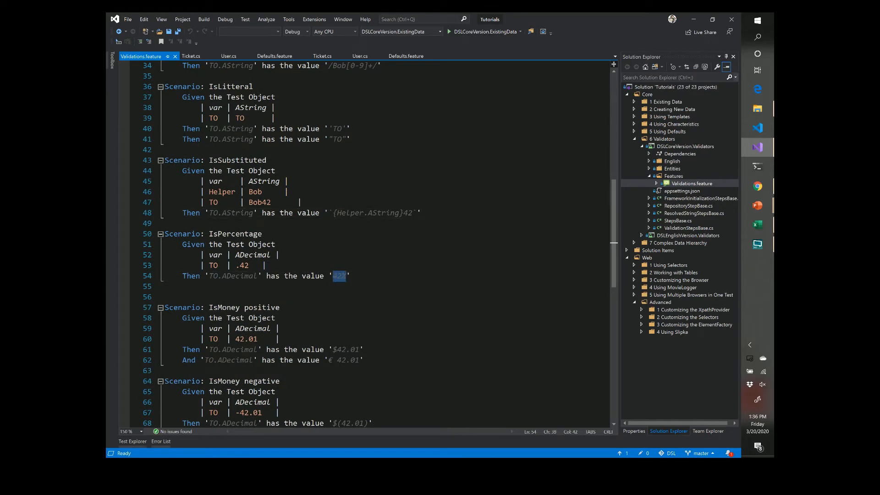
left_click(336, 349)
type("%")
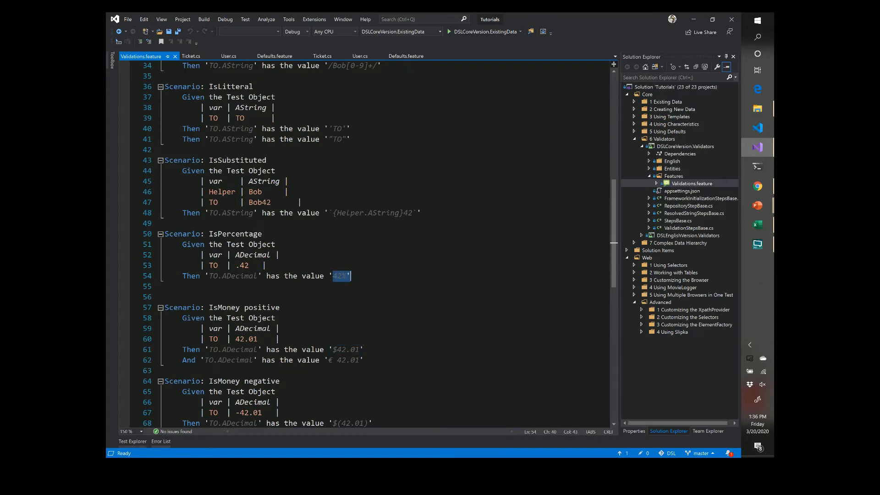
scroll("down", 3)
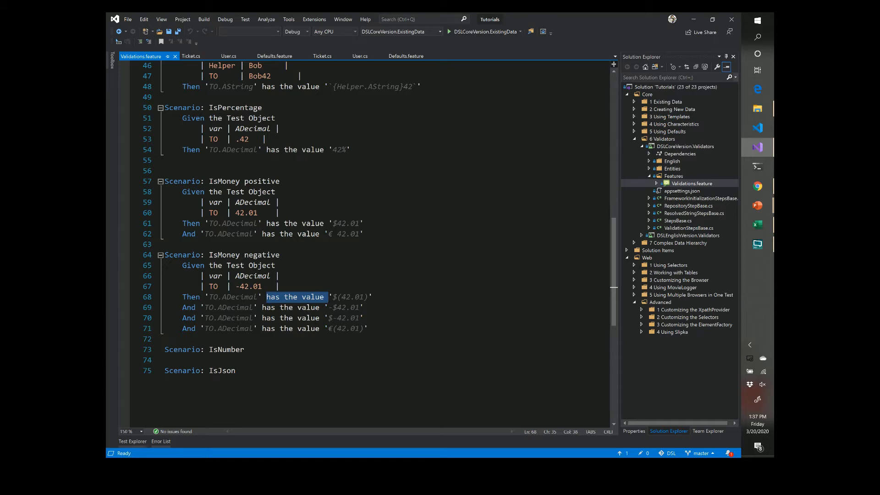
left_click(649, 161)
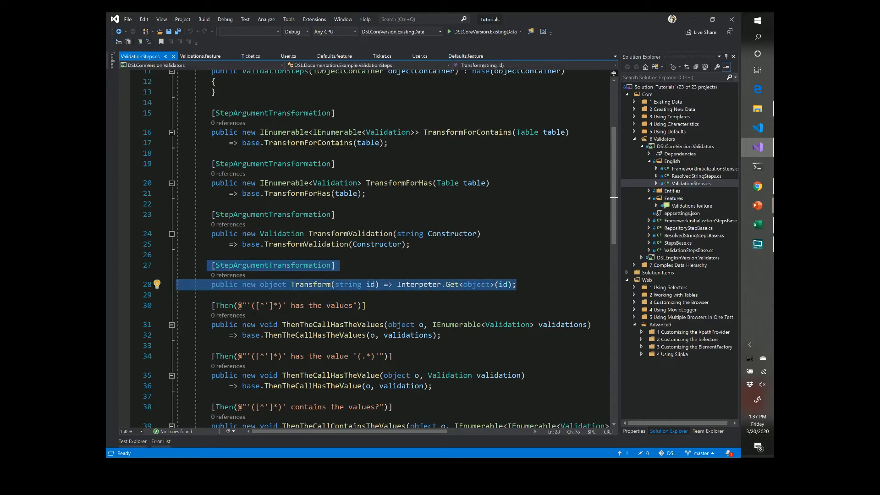
mouse_move(273, 284)
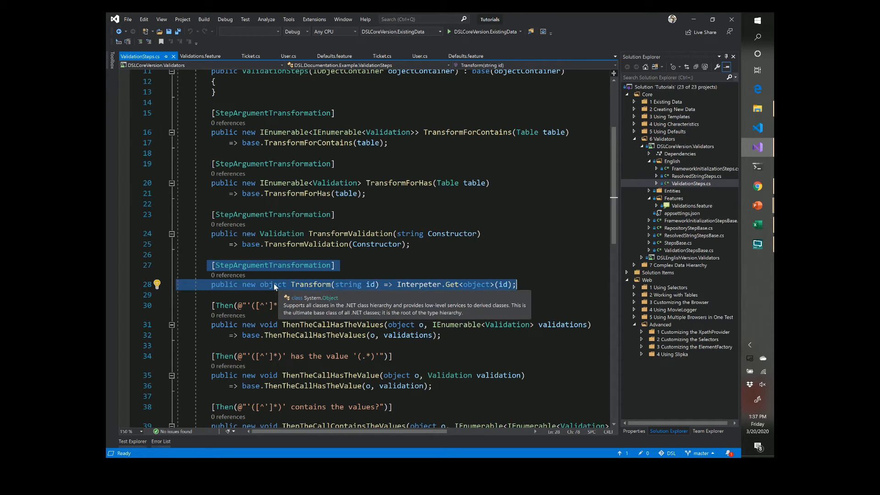
mouse_move(198, 64)
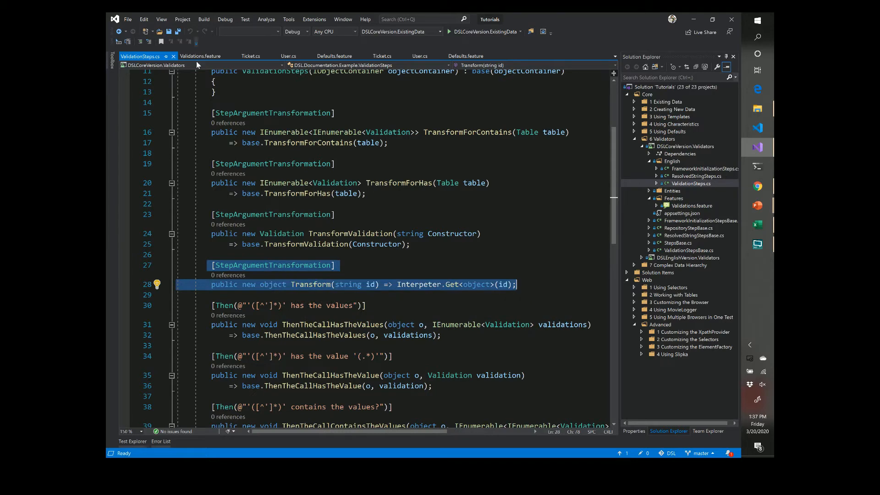
left_click(200, 56)
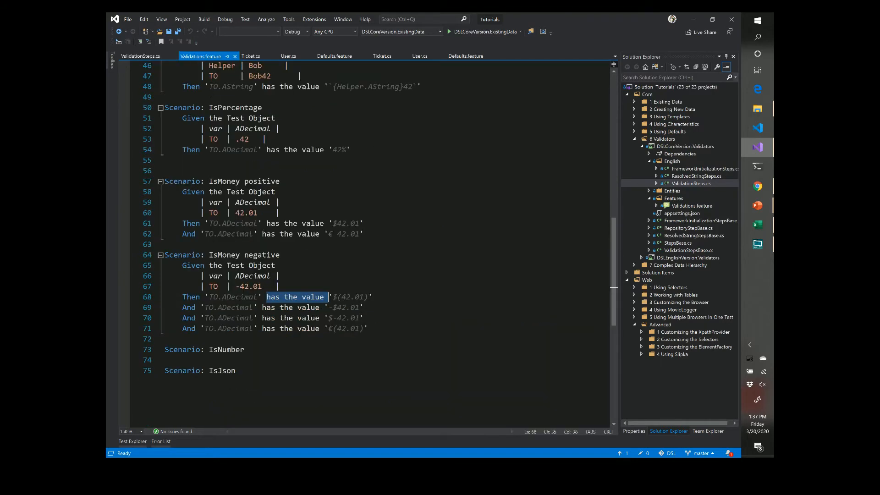
double_click(232, 222)
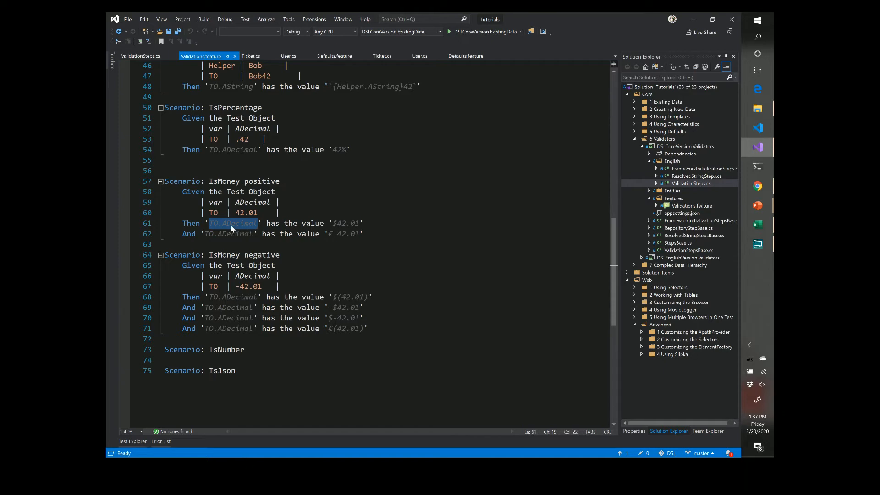
mouse_move(124, 54)
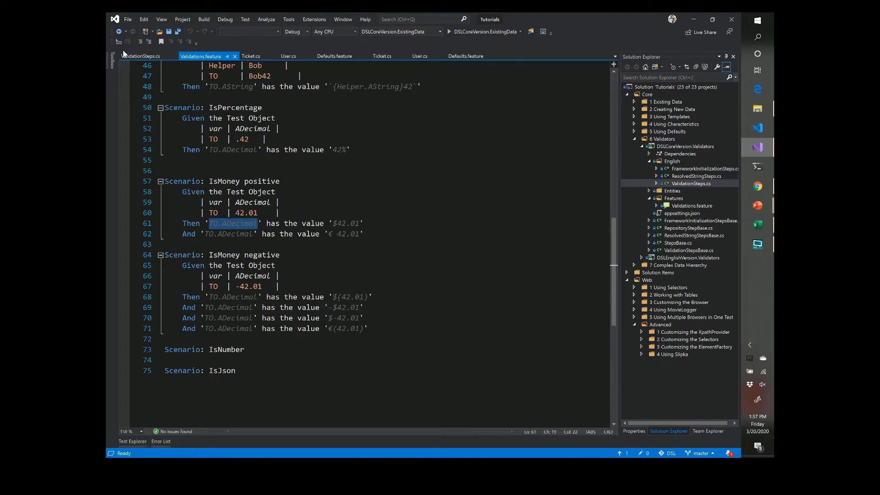
left_click(141, 56)
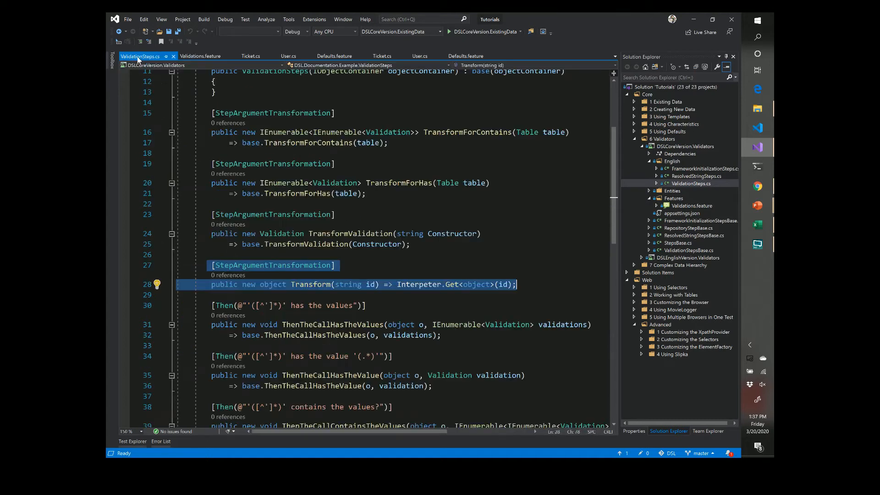
Review ValidationSteps.cs, highlighting uses of the Validation type and the 'contains the value' Then step.
scroll("up", 3)
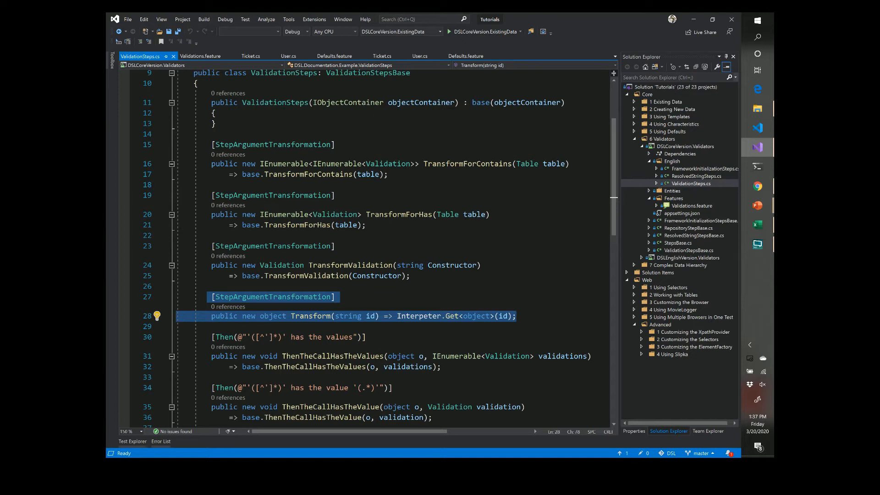
left_click(327, 270)
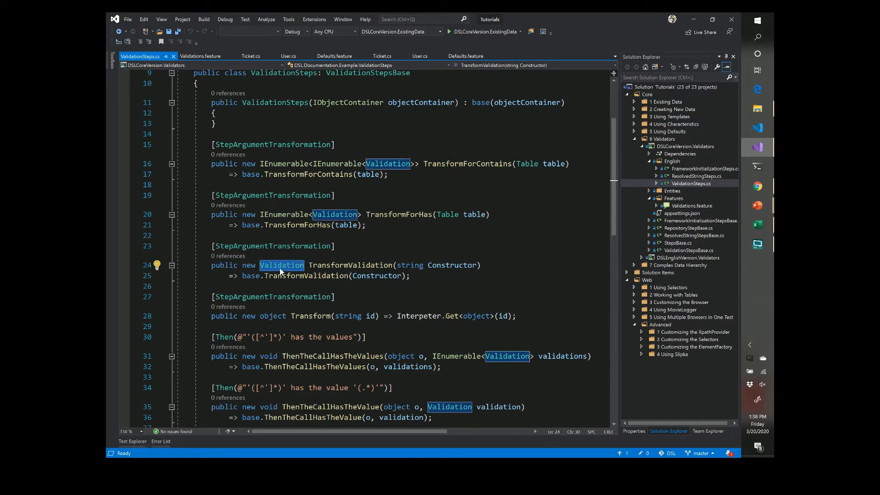
mouse_move(300, 273)
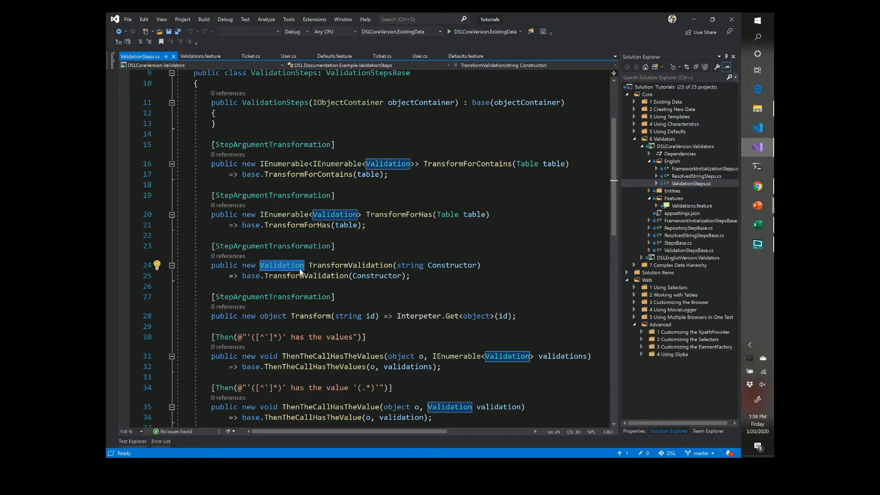
scroll("down", 3)
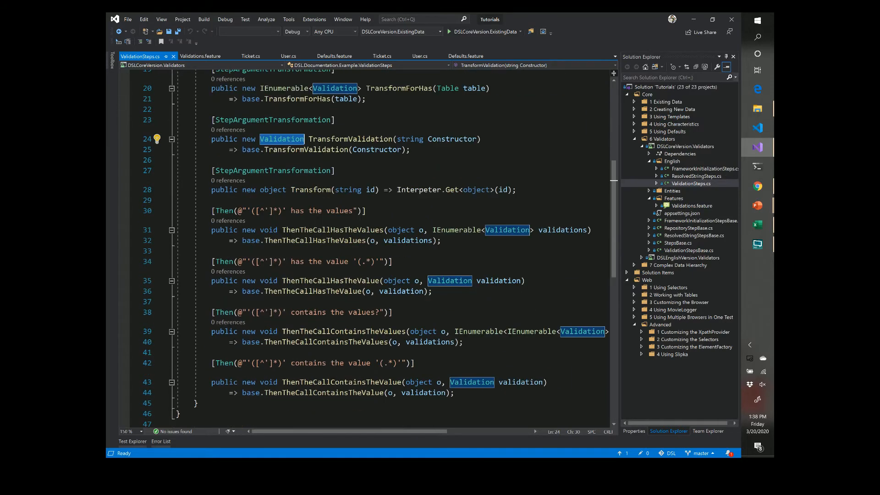
scroll("down", 3)
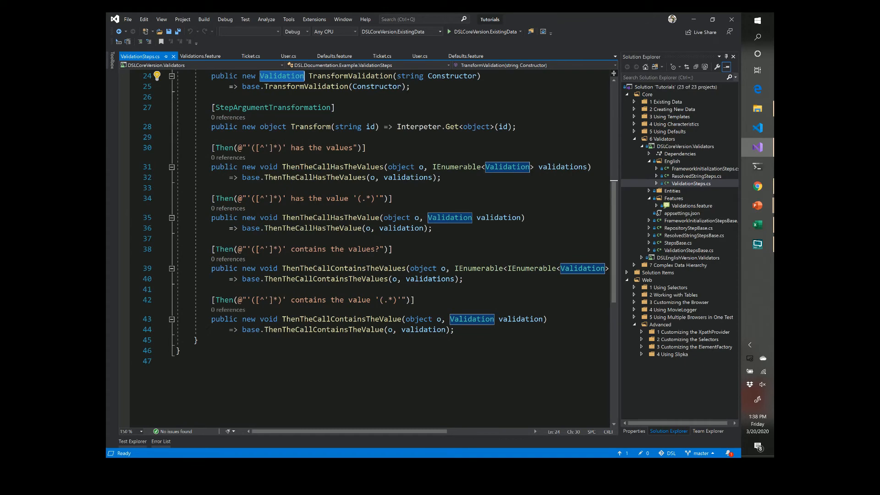
scroll("up", 3)
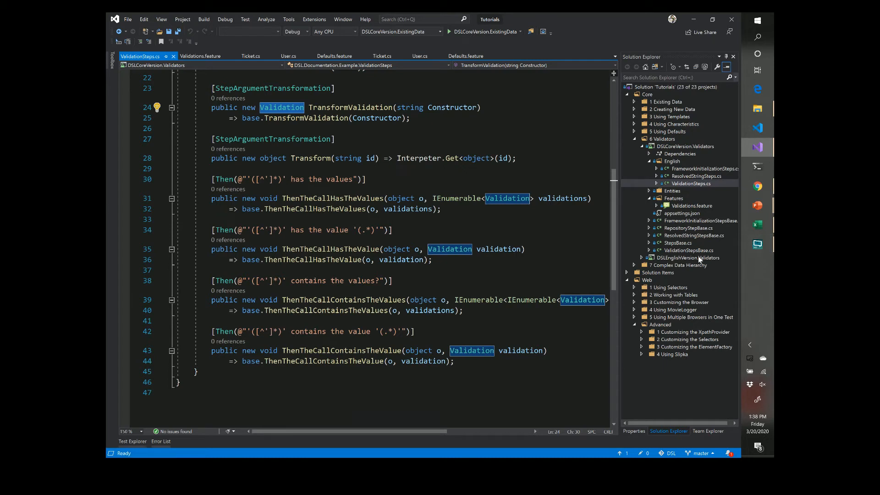
mouse_move(696, 254)
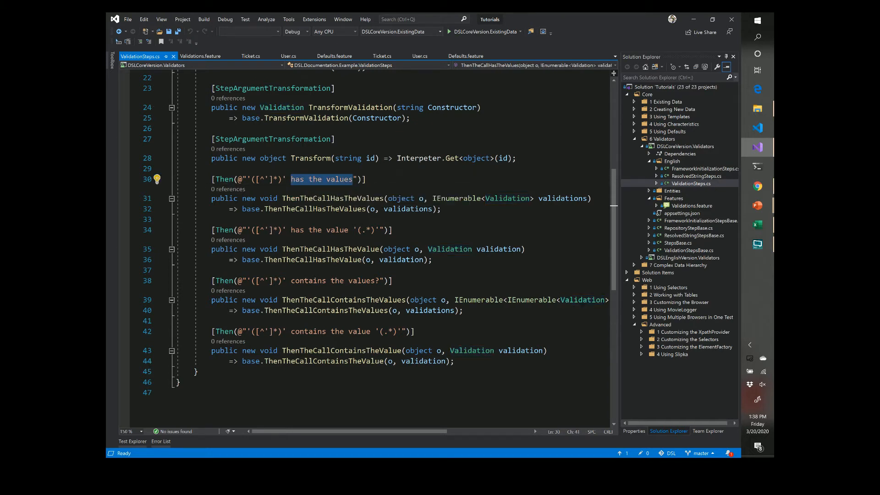
left_click(318, 229)
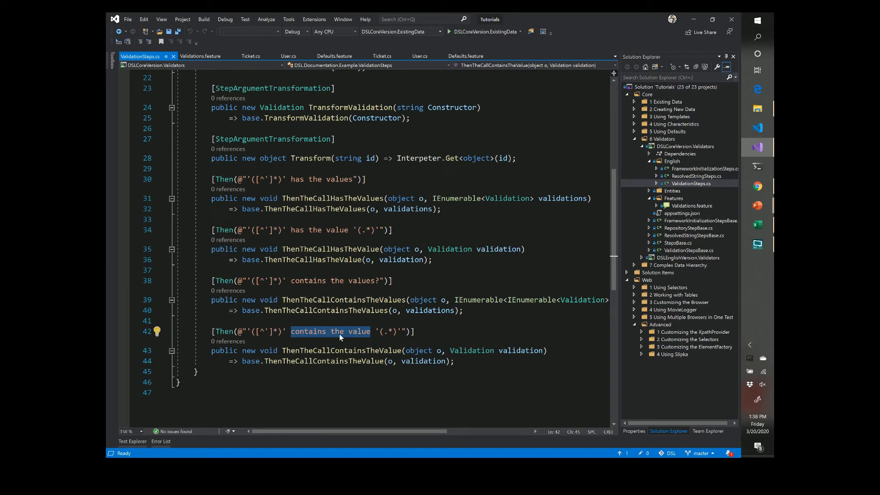
mouse_move(341, 337)
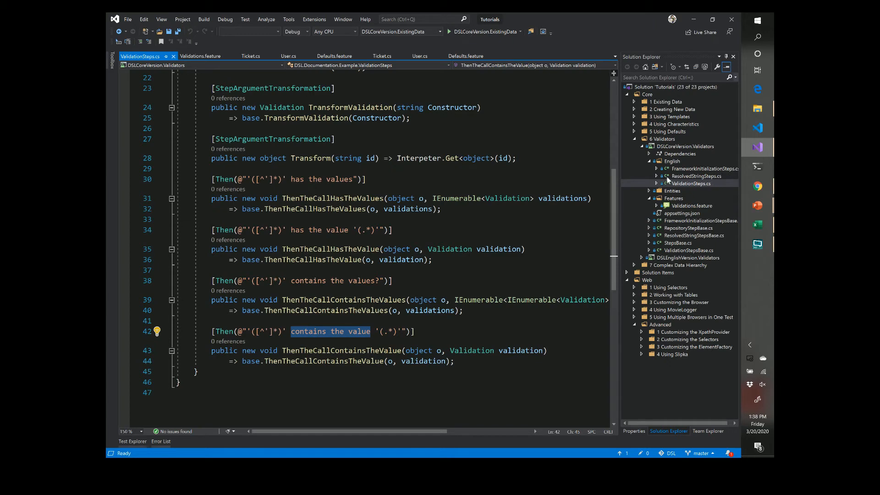
mouse_move(682, 253)
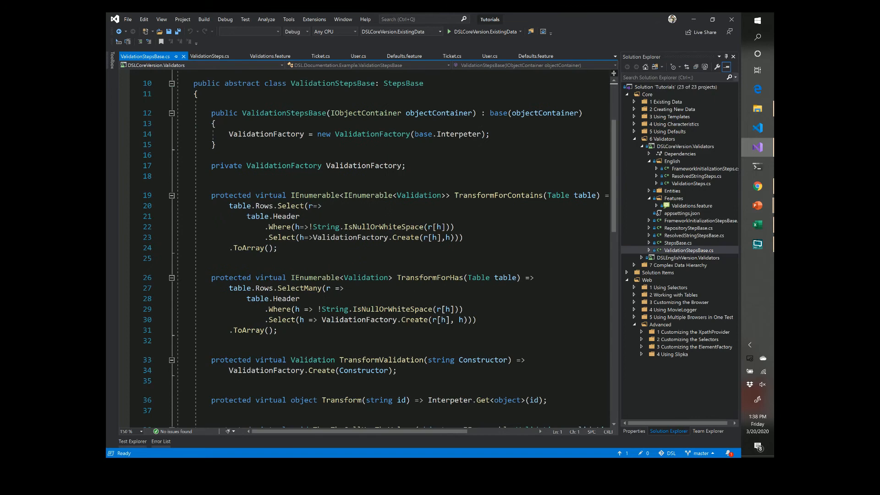
scroll("down", 3)
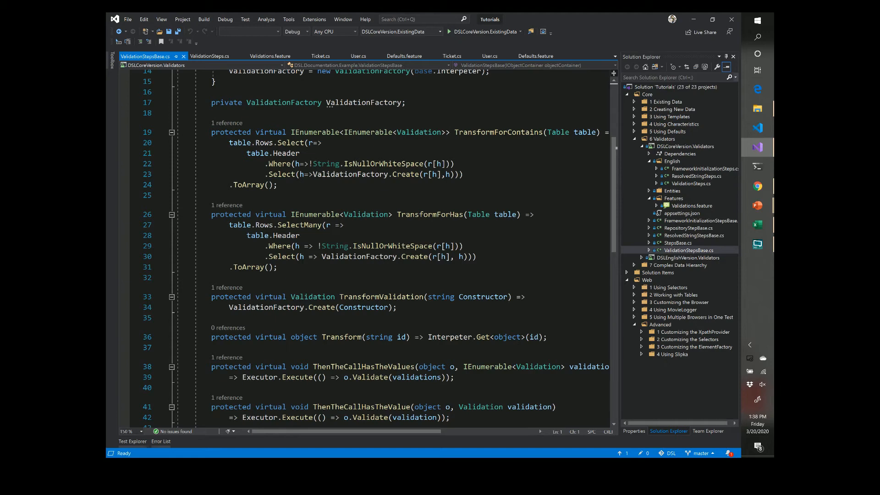
scroll("down", 3)
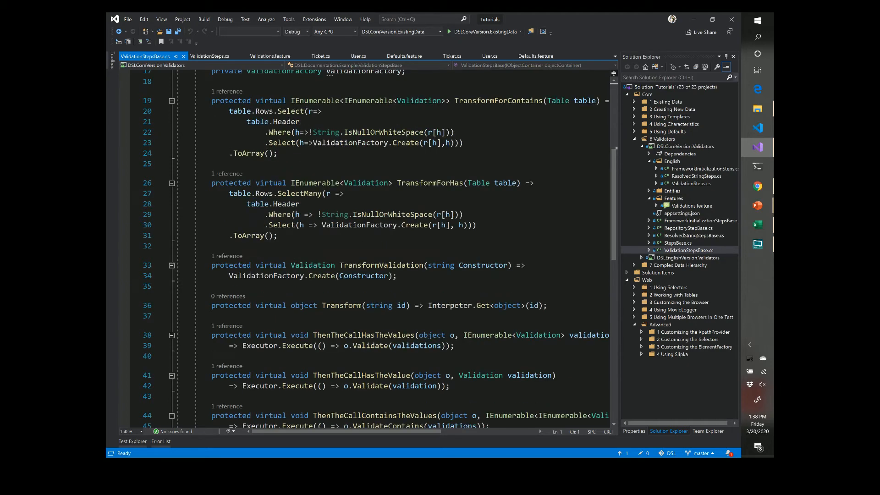
scroll("down", 3)
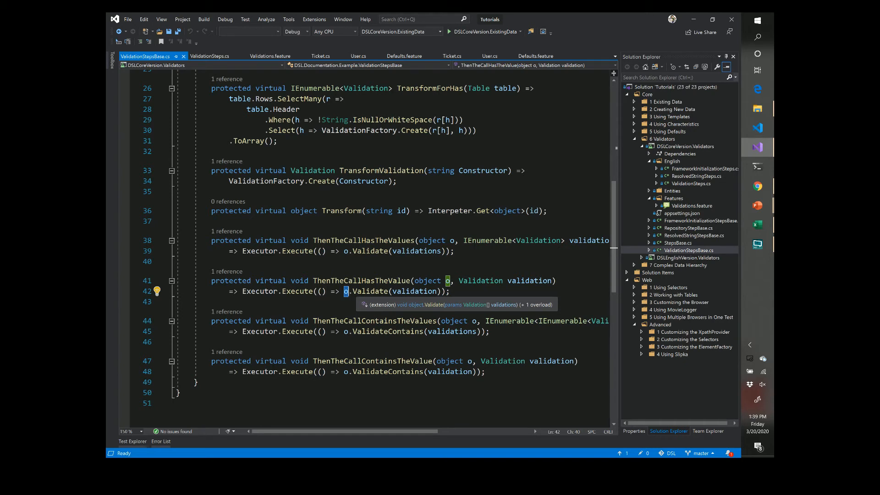
mouse_move(419, 291)
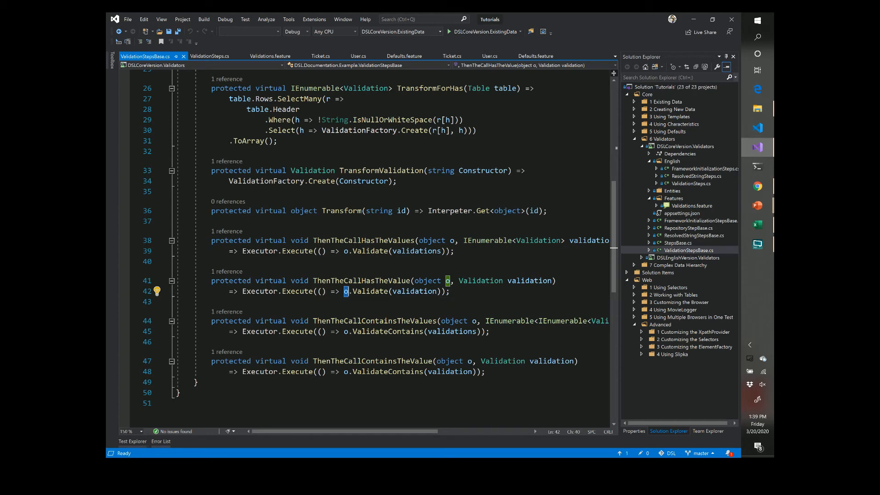
Peek the Validation class definition inline and point out its Predicate property and Validate method.
right_click(345, 280)
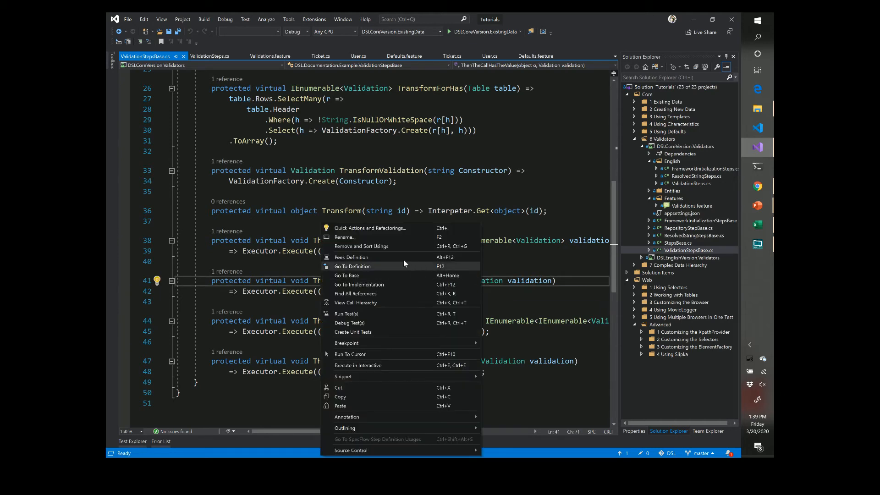
left_click(352, 256)
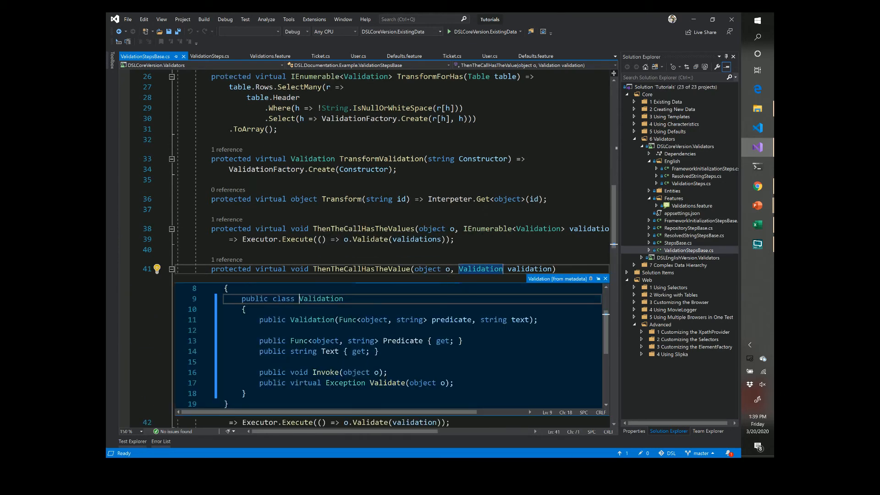
left_click(394, 341)
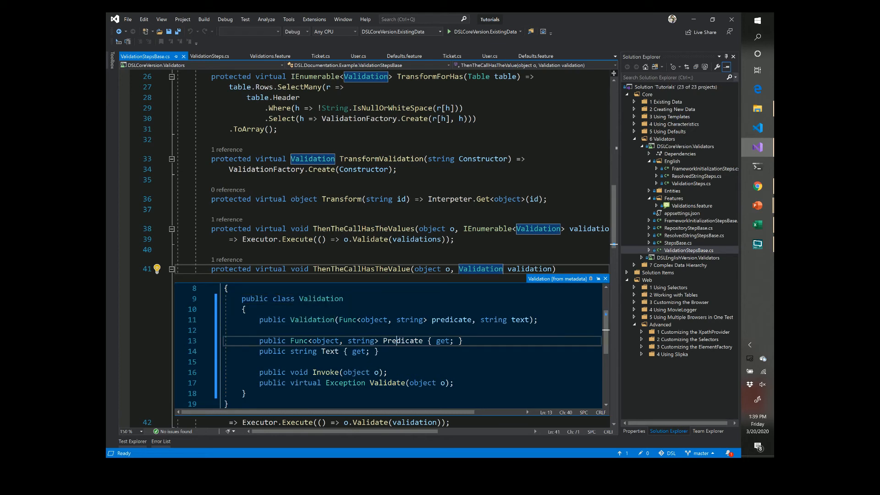
double_click(401, 341)
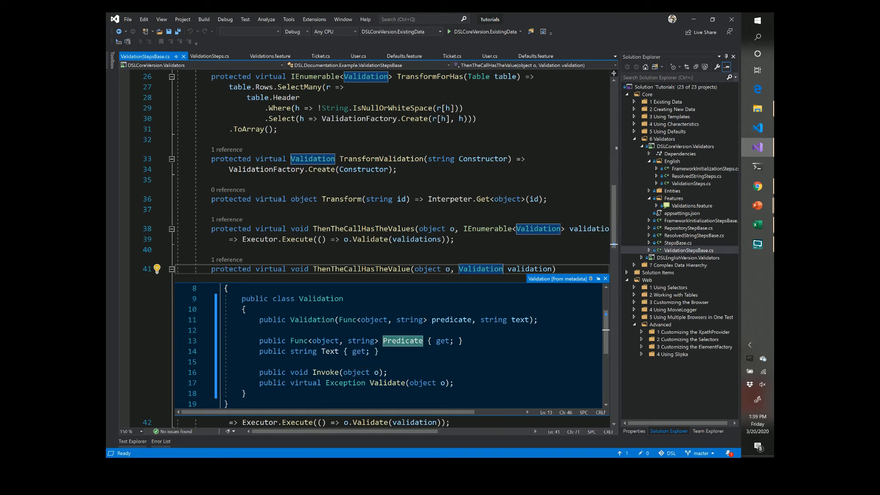
mouse_move(403, 341)
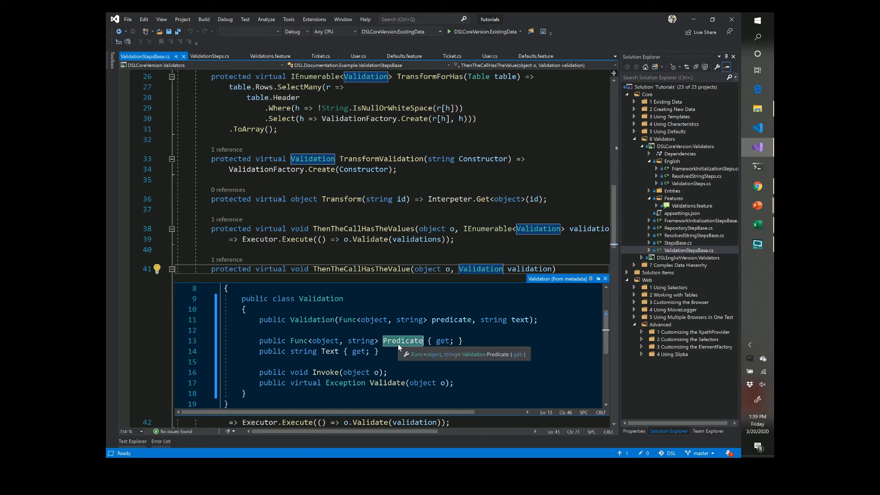
mouse_move(403, 341)
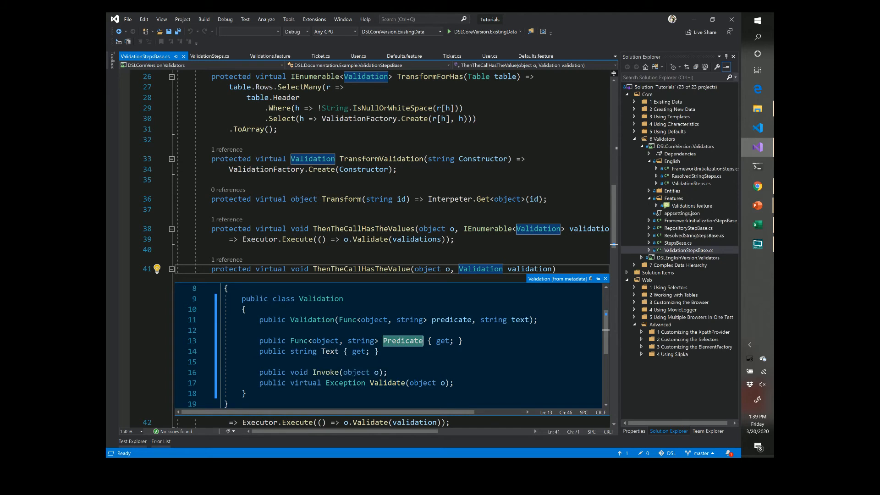
left_click(299, 372)
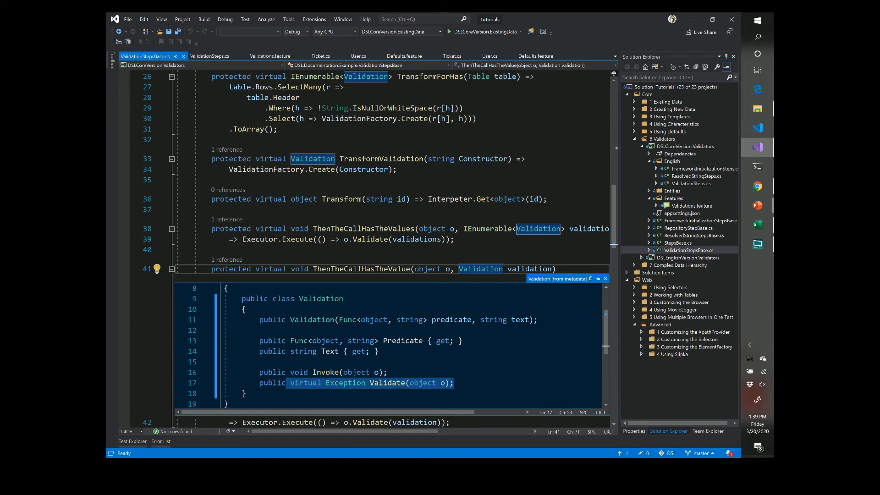
mouse_move(387, 383)
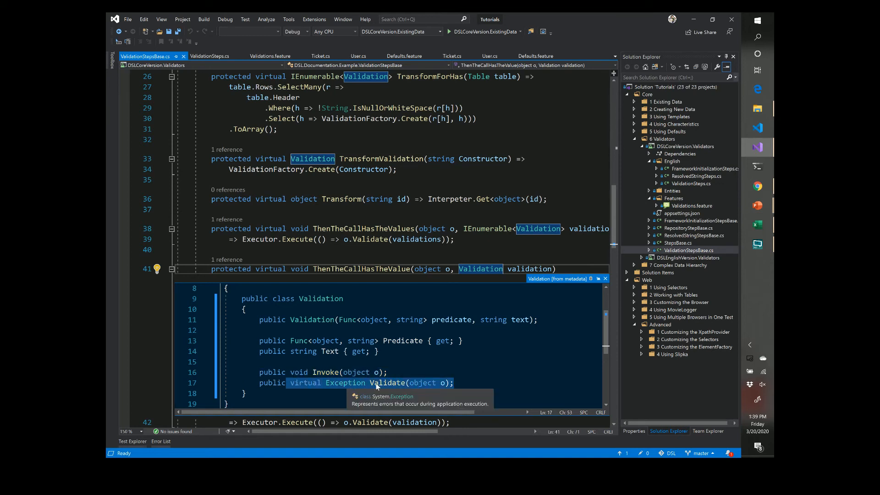
scroll("down", 3)
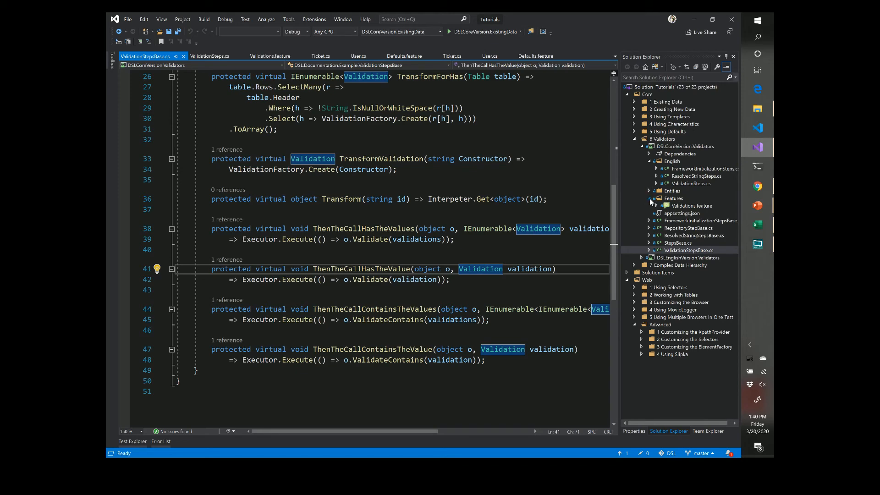
Return to the ValidationStepsBase constructor and expand the Entities folder to list TestObject.cs.
scroll("up", 3)
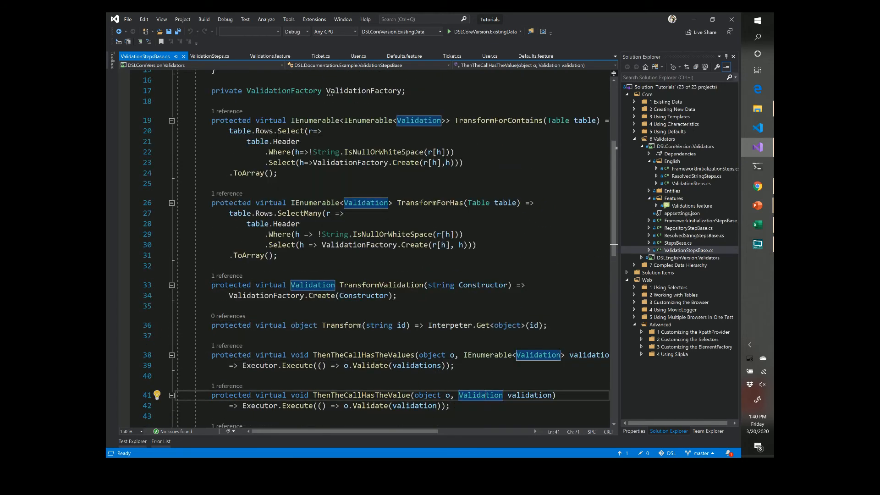
scroll("up", 3)
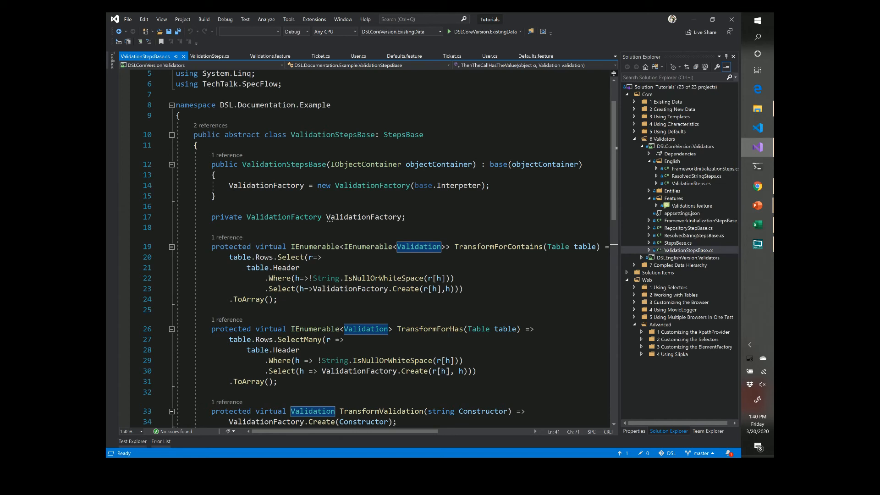
left_click(653, 191)
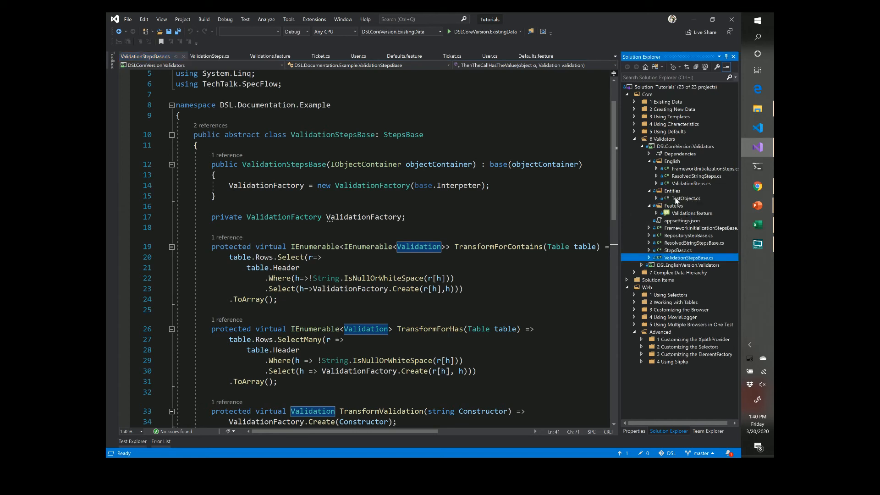
Open TestObject.cs and show its Id, AString through ExistingName properties.
double_click(684, 198)
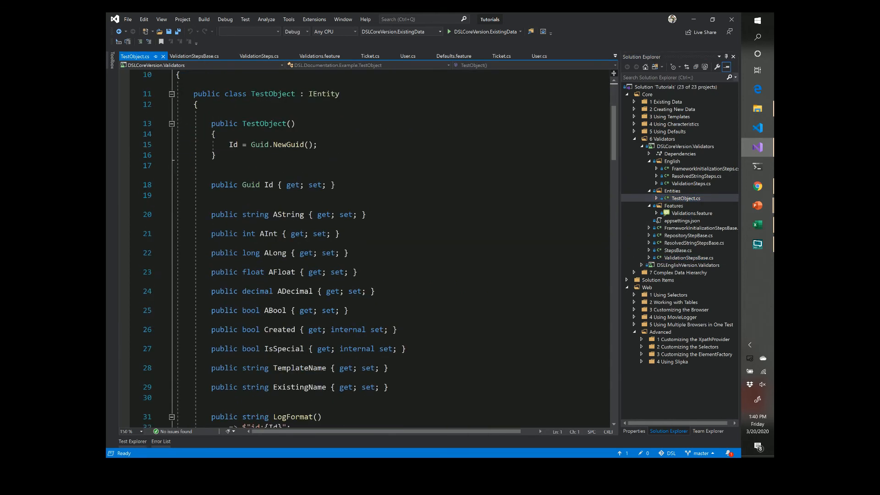
scroll("down", 3)
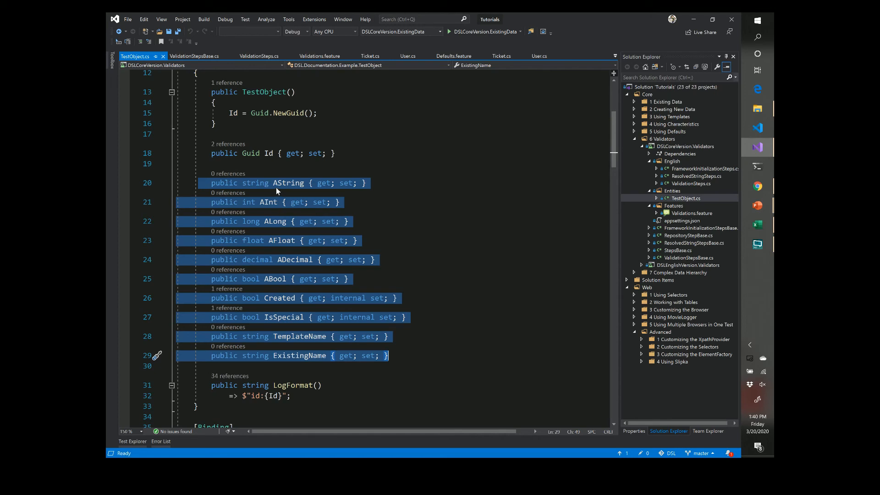
mouse_move(283, 240)
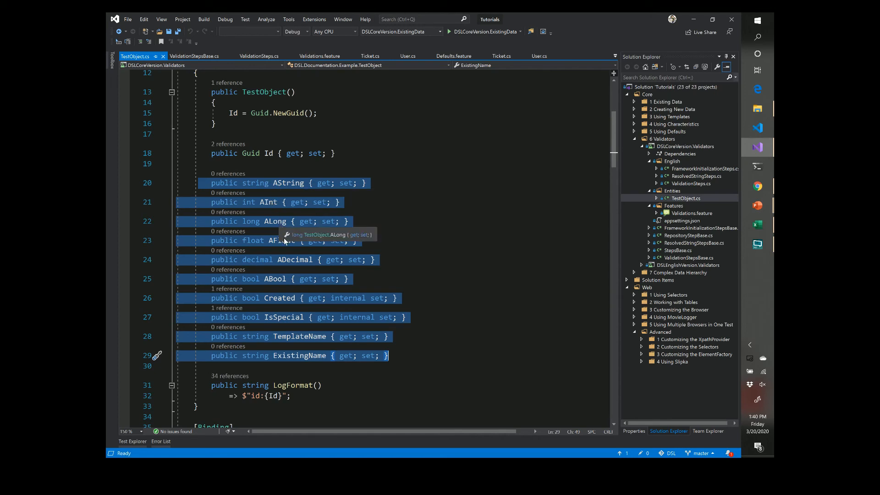
mouse_move(275, 284)
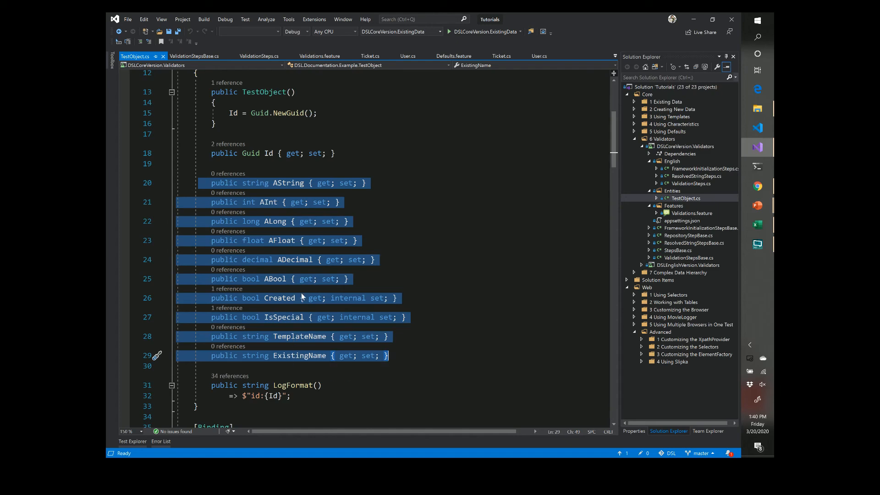
mouse_move(301, 296)
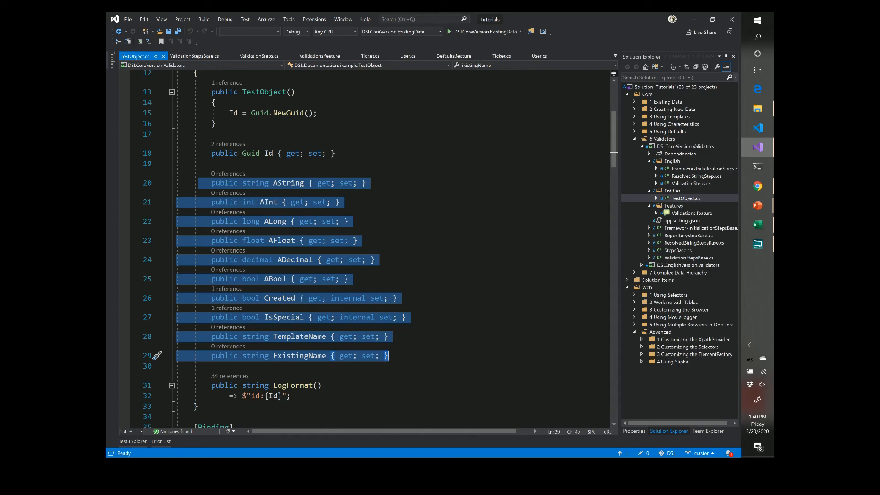
Review TestObject's Given step definitions, then switch back to Validations.feature at the IsMoney scenarios.
scroll("down", 3)
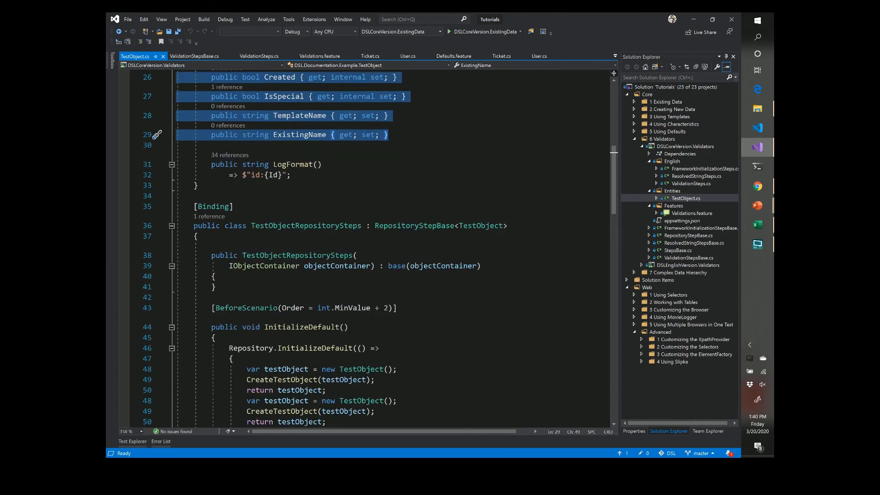
scroll("down", 3)
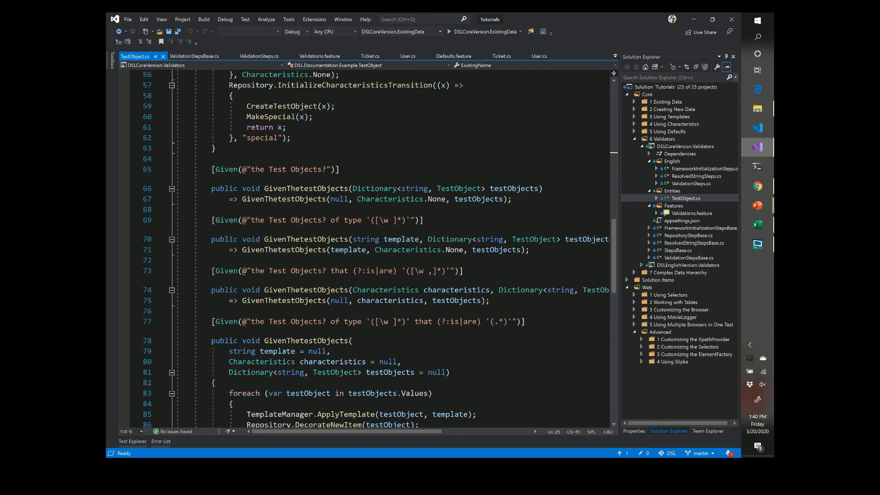
scroll("down", 3)
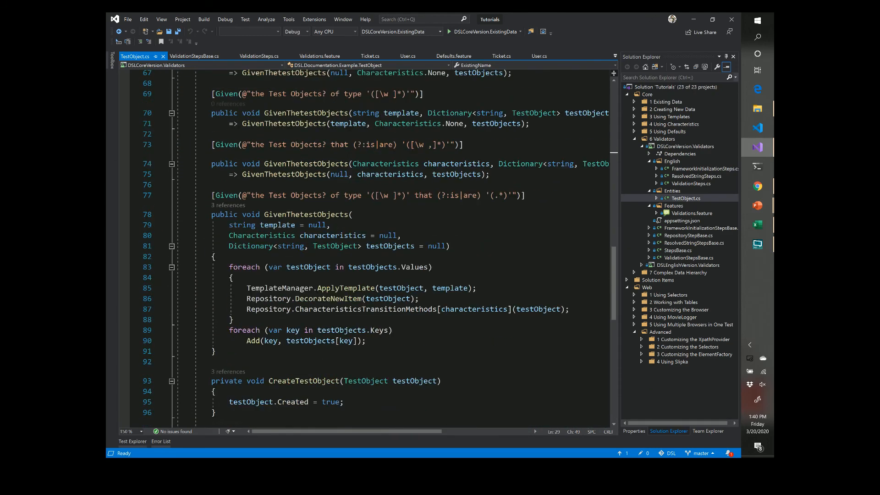
scroll("down", 3)
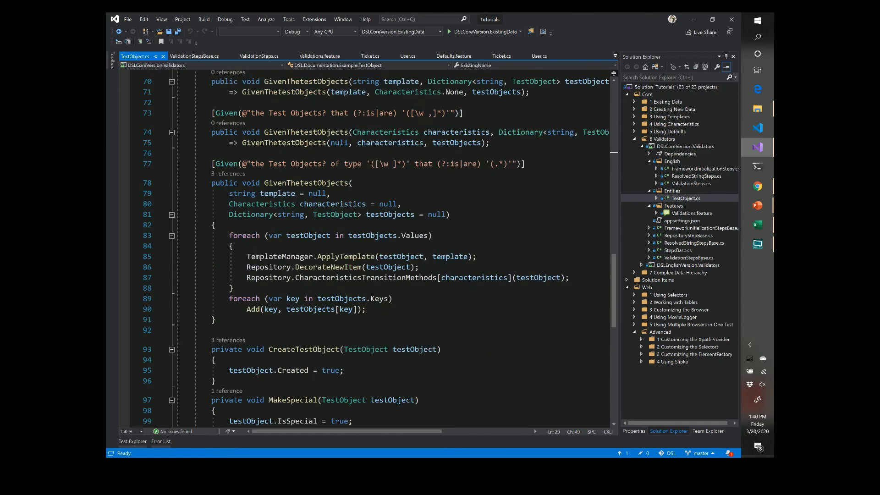
scroll("up", 3)
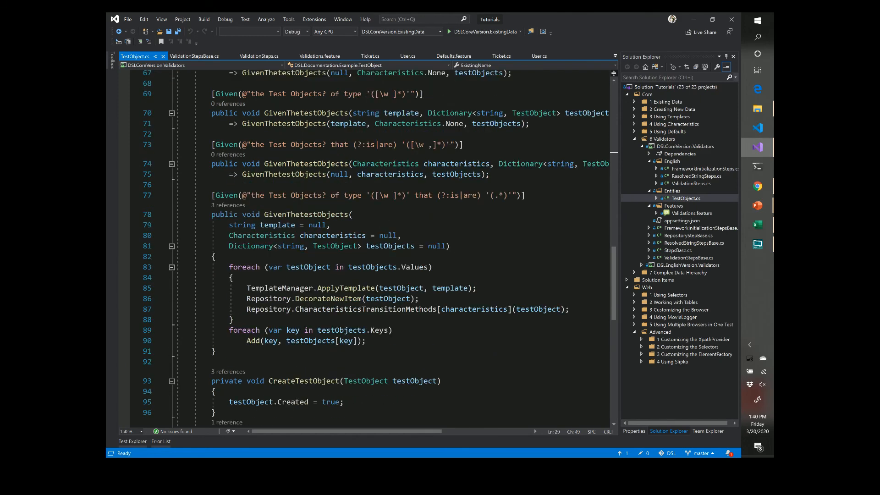
scroll("up", 3)
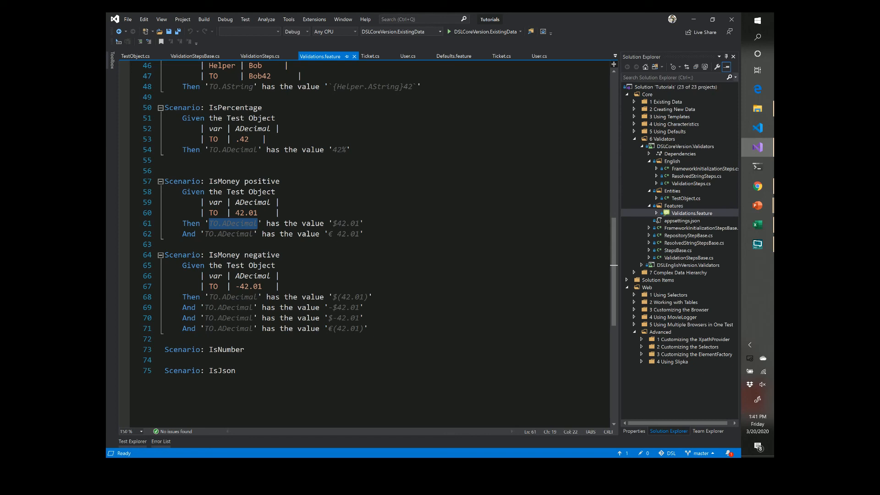
mouse_move(321, 56)
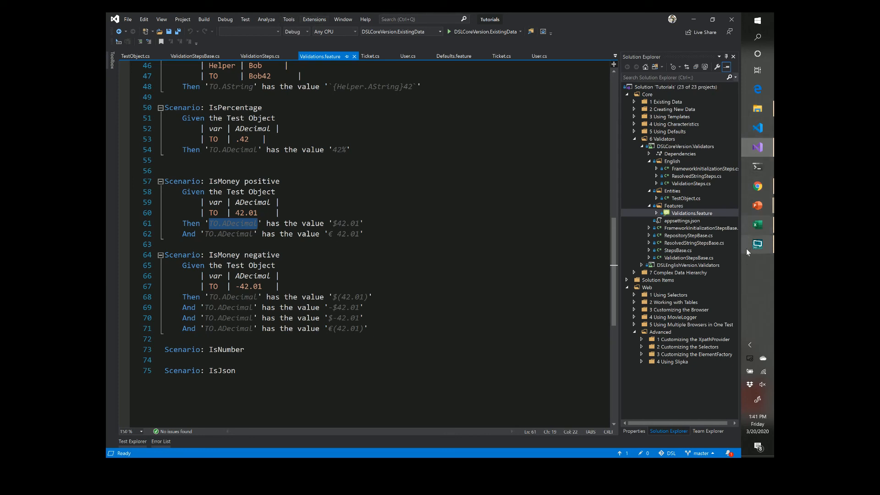
left_click(285, 148)
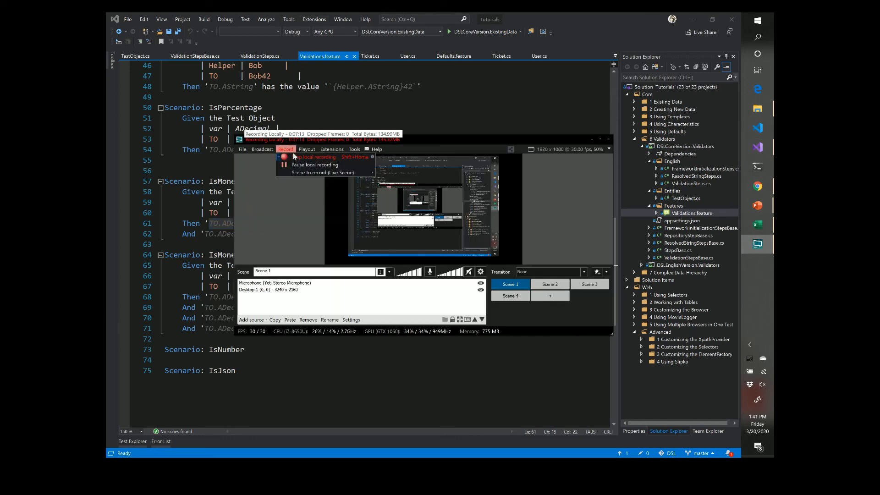